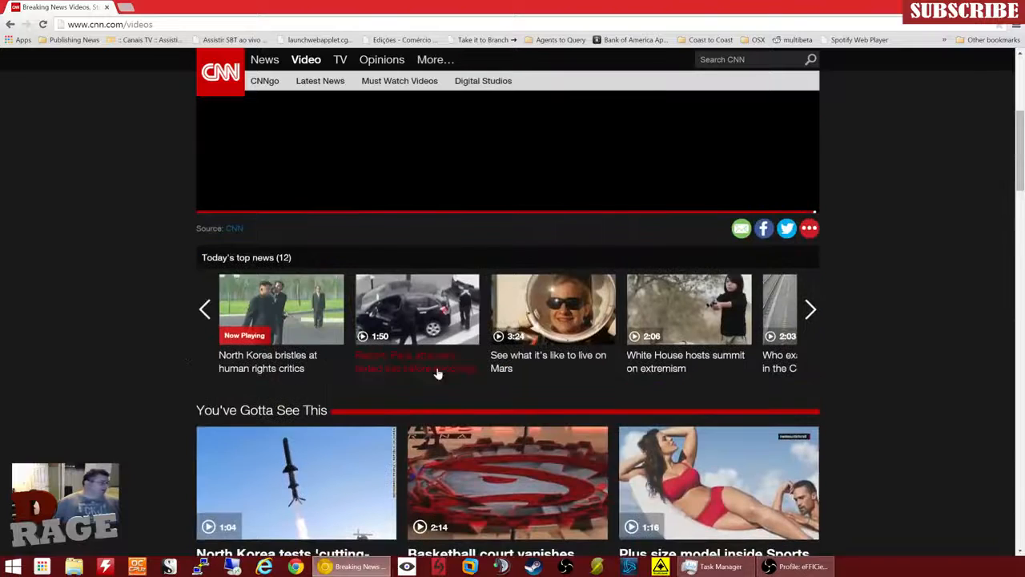
# - Play the Mars life video from CNN's top news carousel, starting its muted pre-roll ad
pyautogui.click(553, 309)
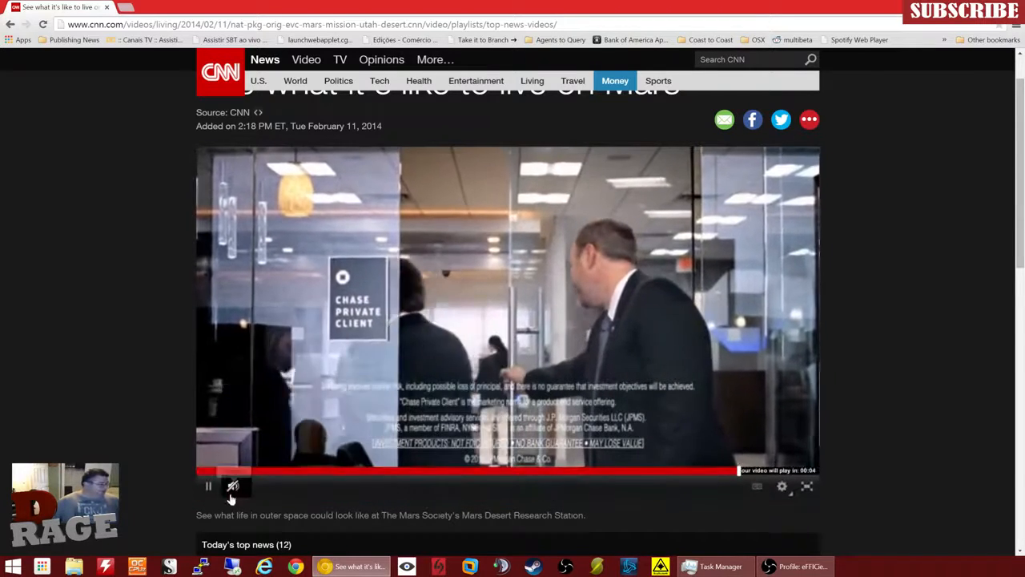
# - Unmute the Mars video's pre-roll ad with the player's speaker icon
pyautogui.click(232, 486)
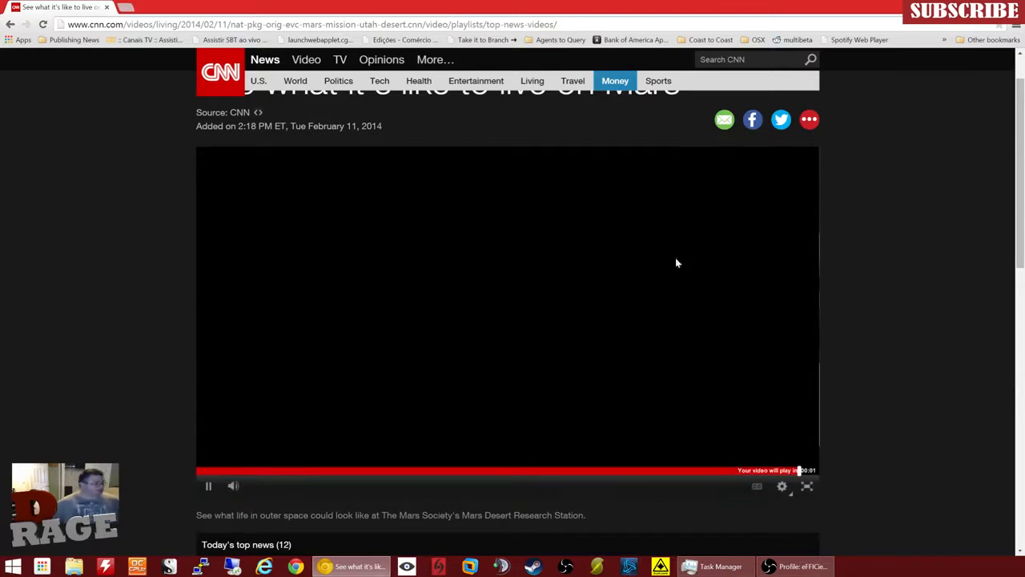
pyautogui.moveTo(559, 294)
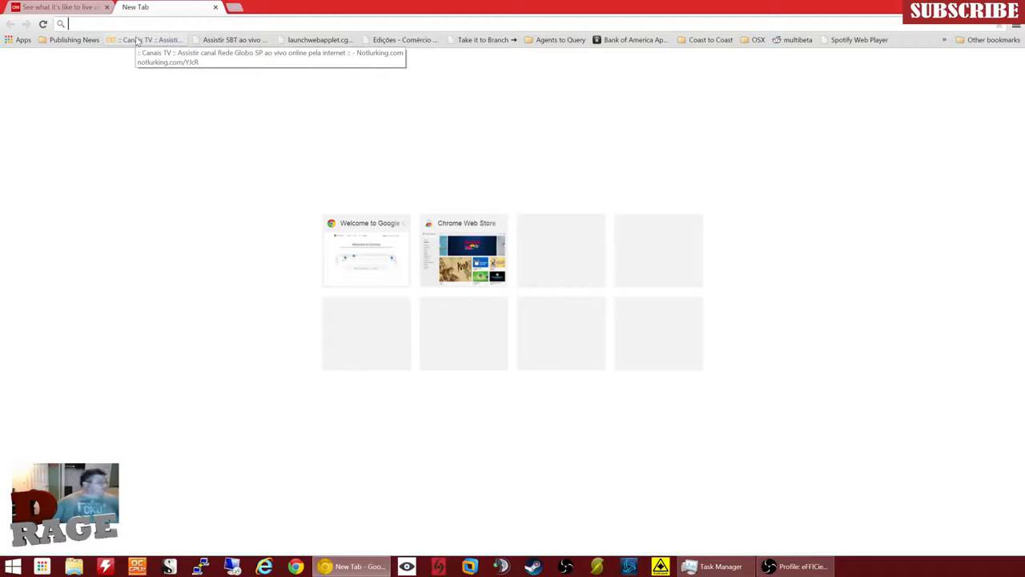
# - Go to weather.com by typing 'weat' and choosing the weather.com suggestion
pyautogui.write('weat')
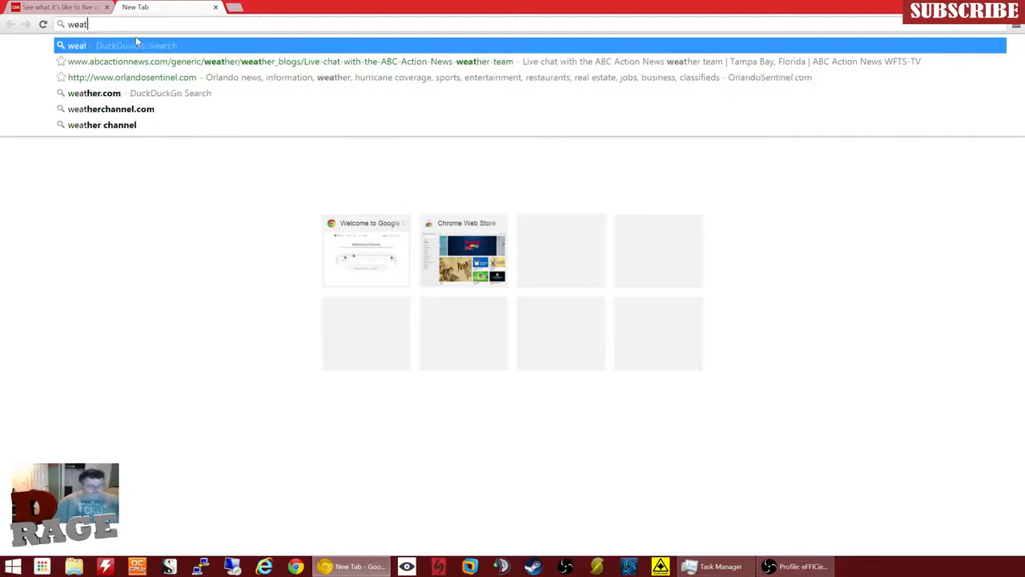
pyautogui.click(95, 93)
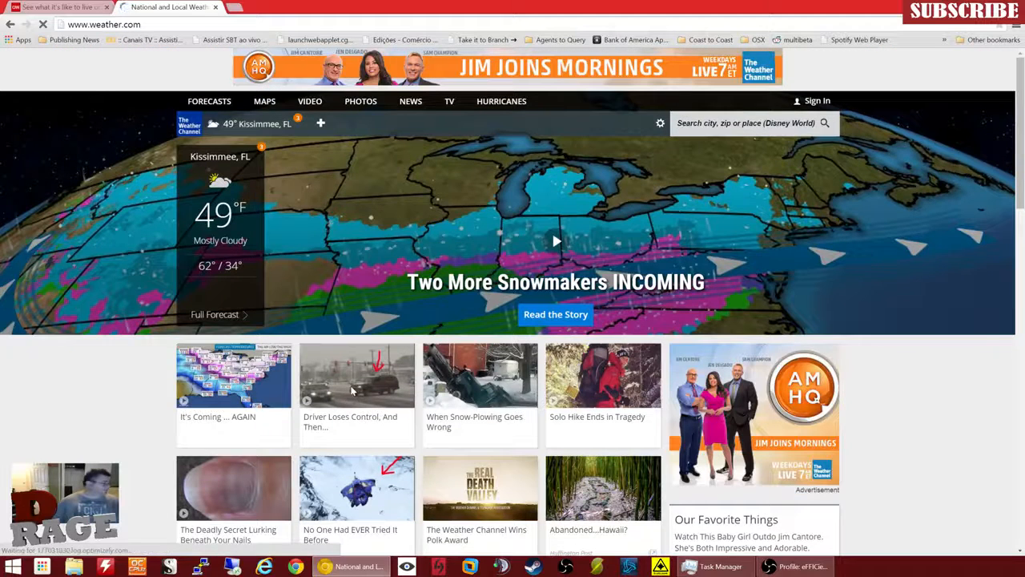
# - Open 'Raw: Ice Causes Car Crash', play it briefly, then pause it
pyautogui.click(357, 375)
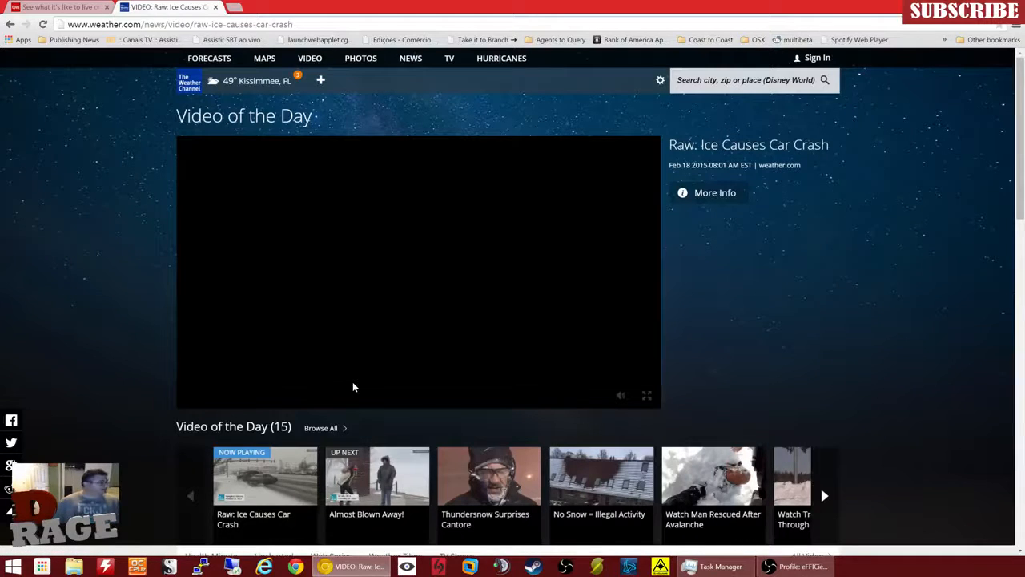
pyautogui.moveTo(296, 221)
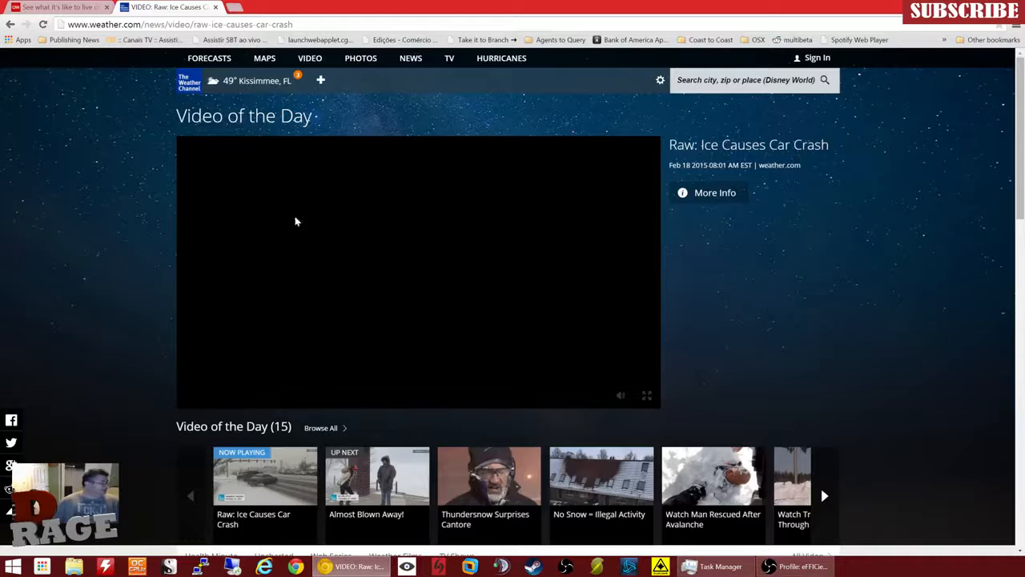
pyautogui.moveTo(312, 313)
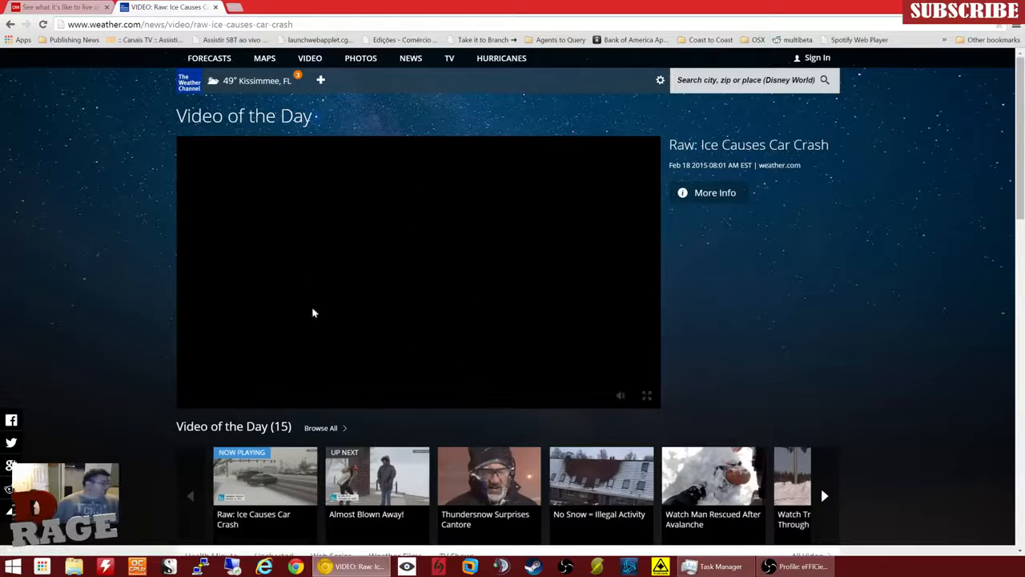
pyautogui.moveTo(205, 470)
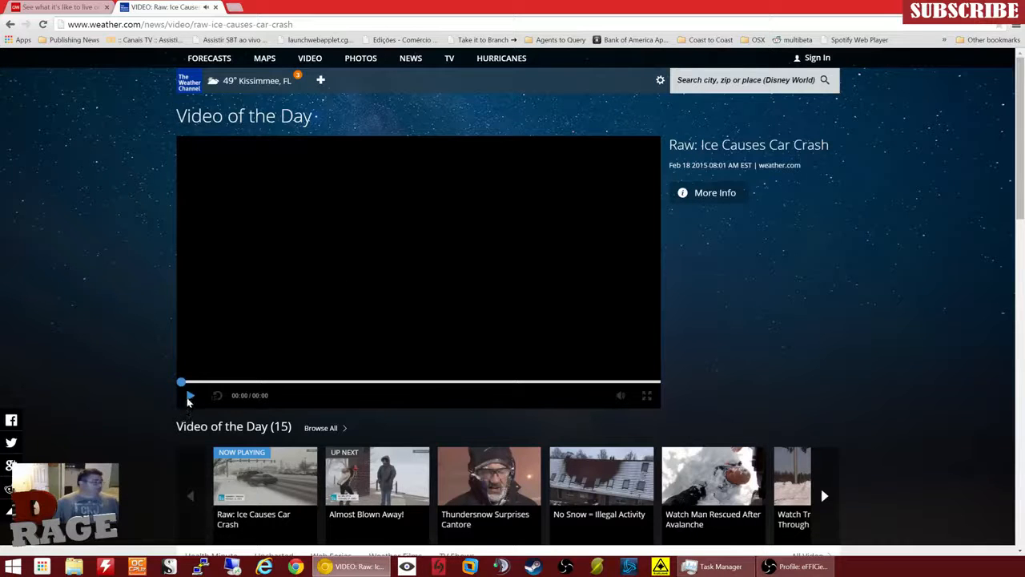
pyautogui.click(191, 395)
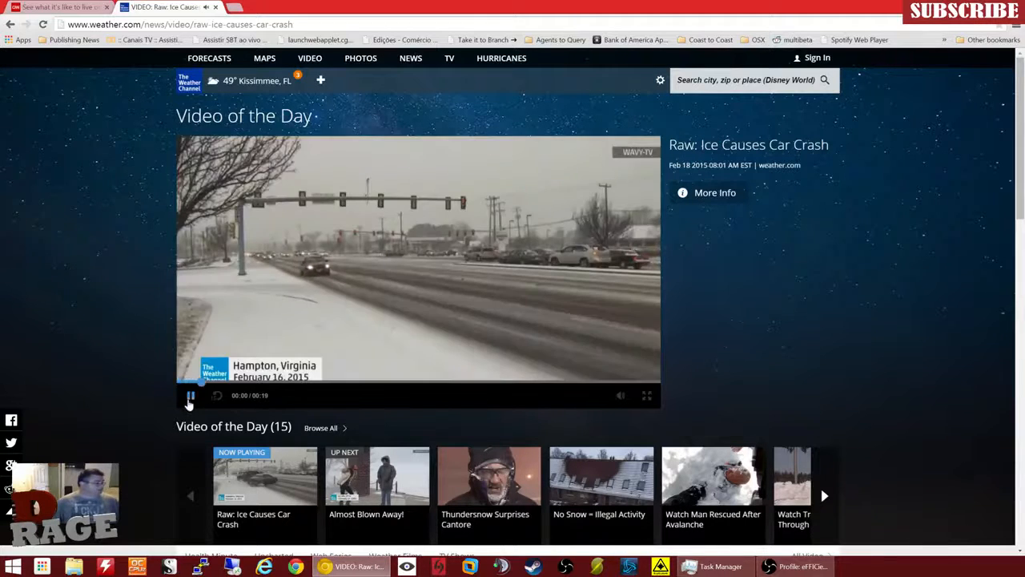
pyautogui.click(191, 395)
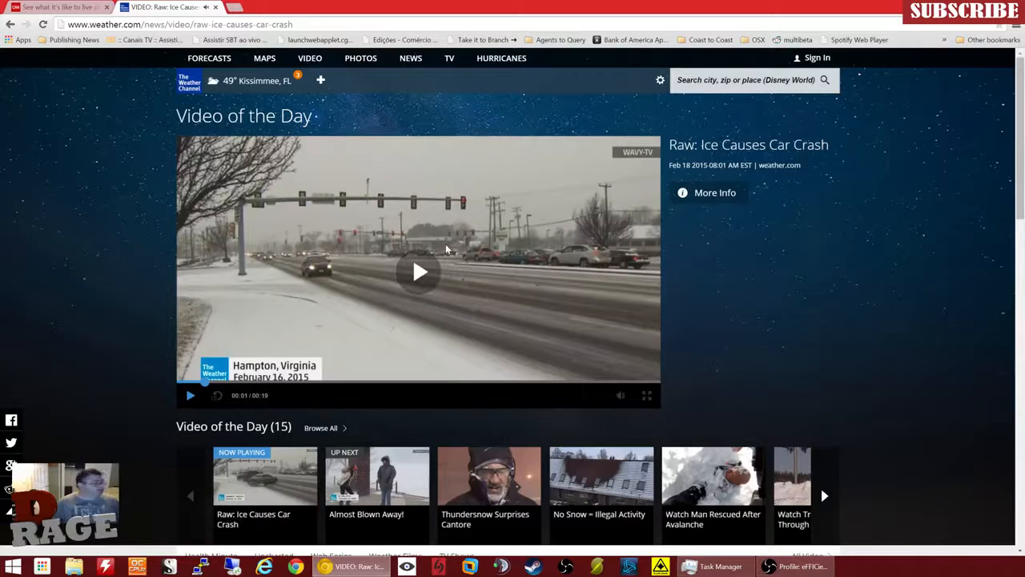
pyautogui.moveTo(695, 243)
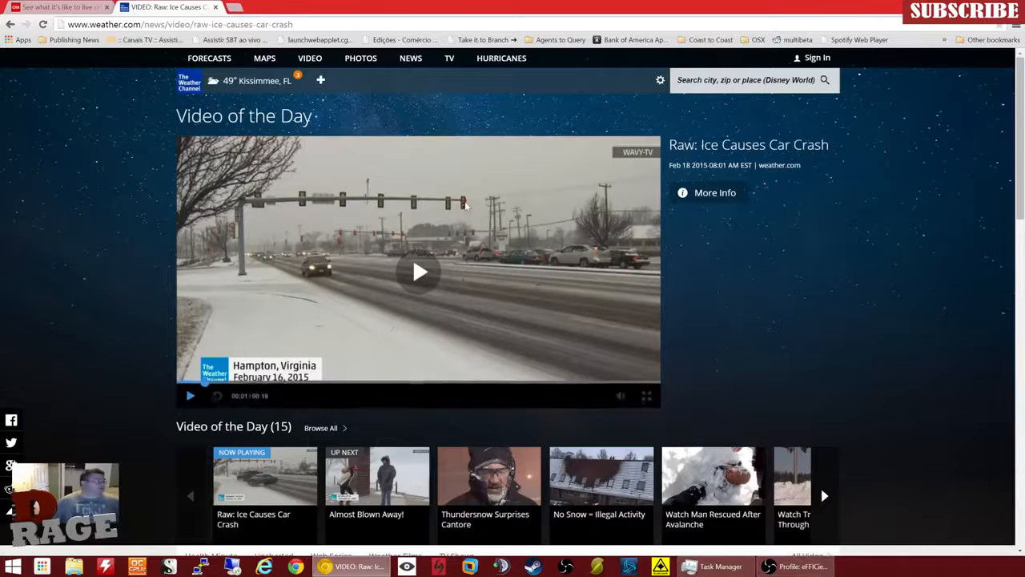
# - Back in the CNN tab, open 'Patty Hearst's dog a finalist in Westminster show' from the carousel
pyautogui.click(56, 7)
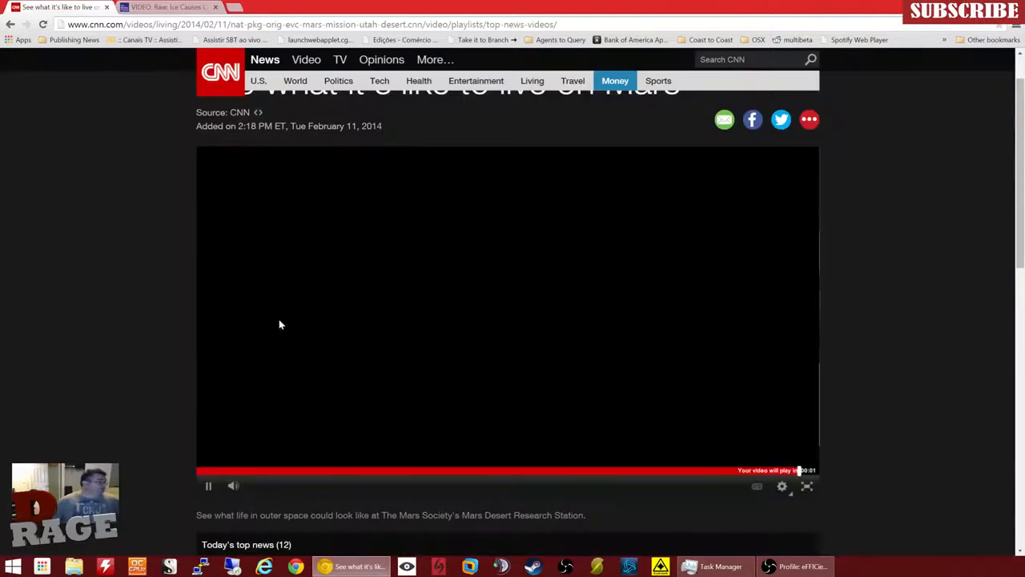
pyautogui.scroll(-3)
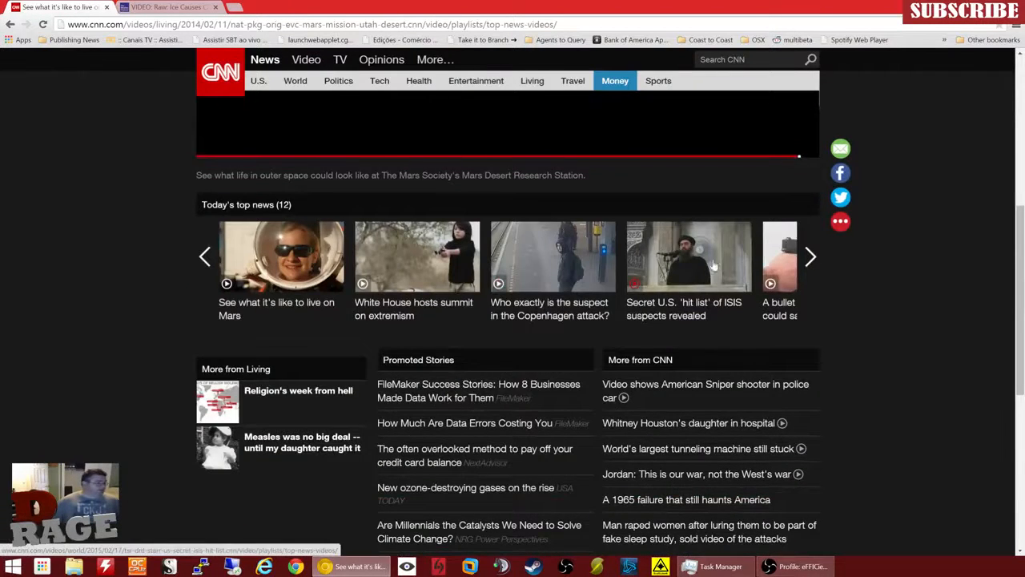
pyautogui.moveTo(801, 260)
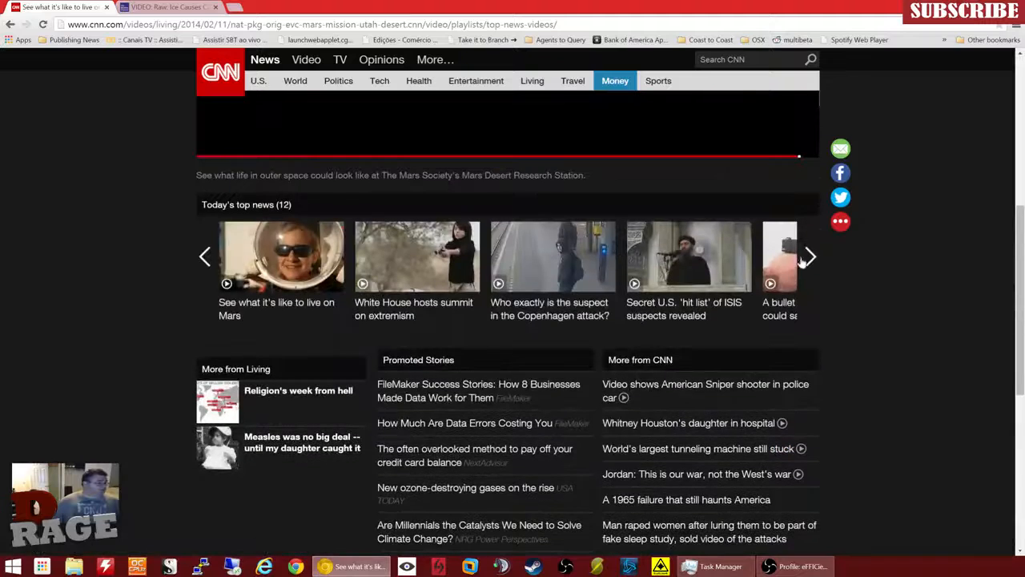
pyautogui.click(808, 257)
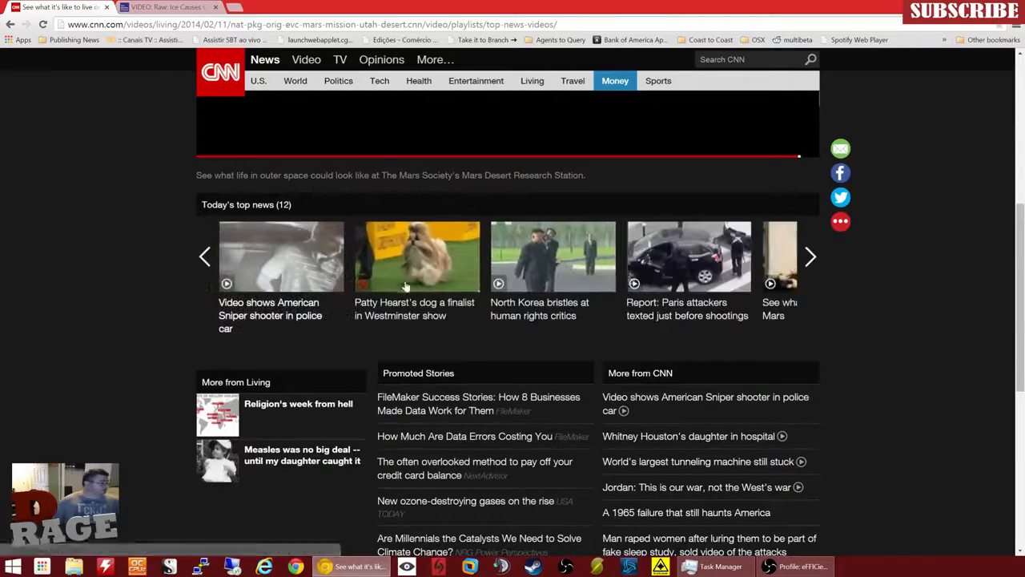
pyautogui.click(416, 256)
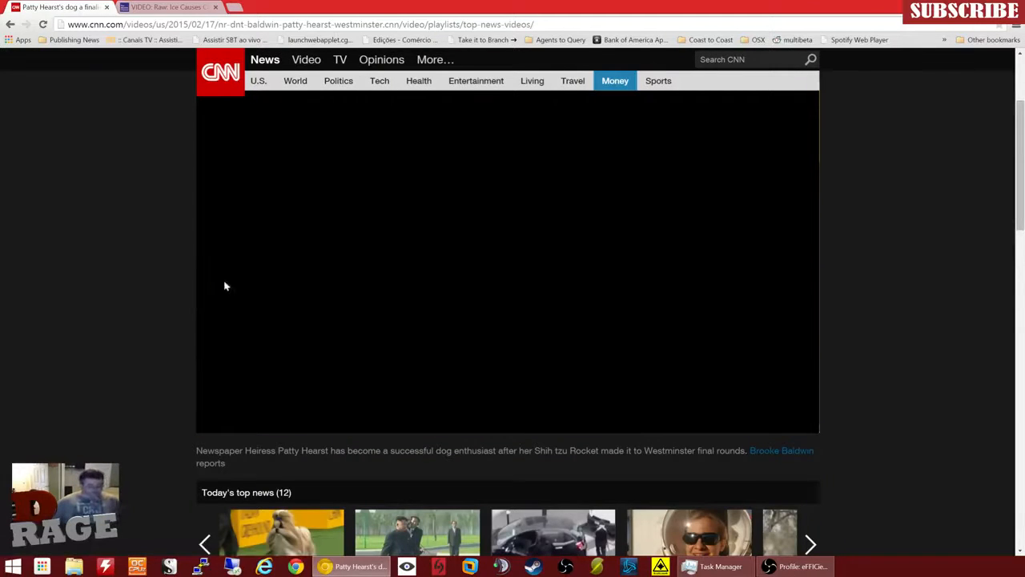
pyautogui.click(507, 261)
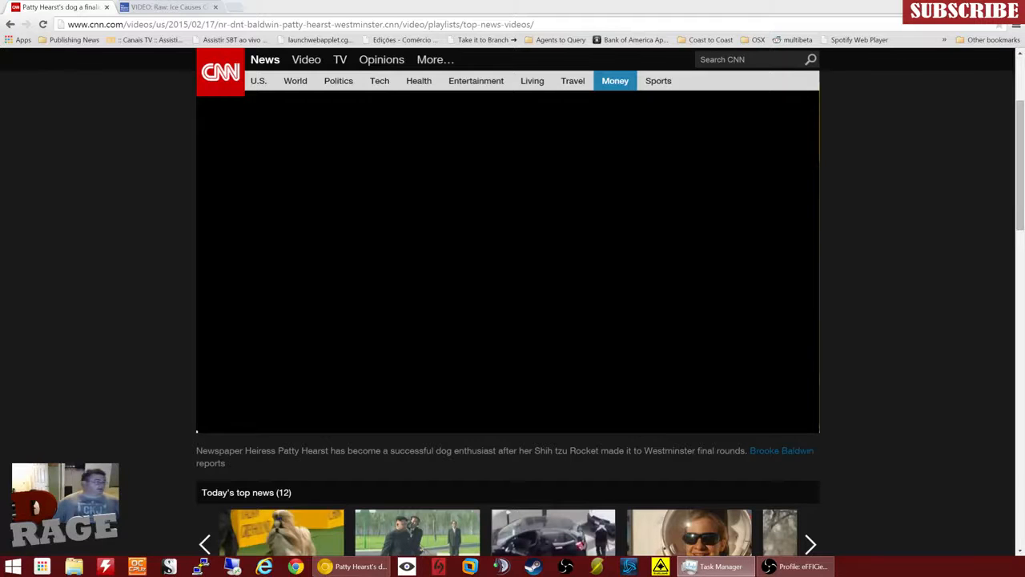
# - Bring up Task Manager's process list and select Lavasoft.SearchProtect.WinService.exe
pyautogui.click(721, 566)
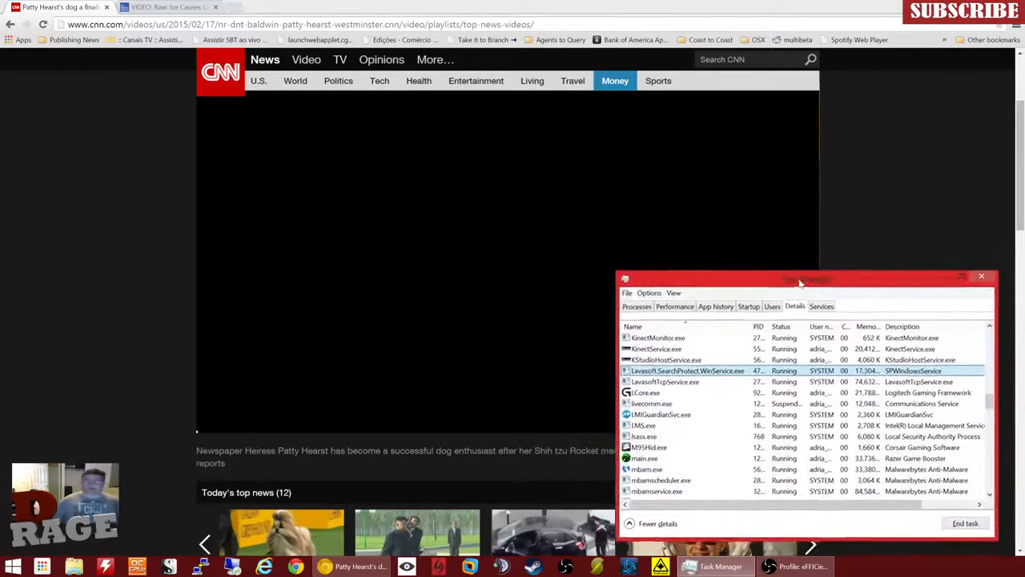
pyautogui.moveTo(801, 279); pyautogui.dragTo(799, 22)
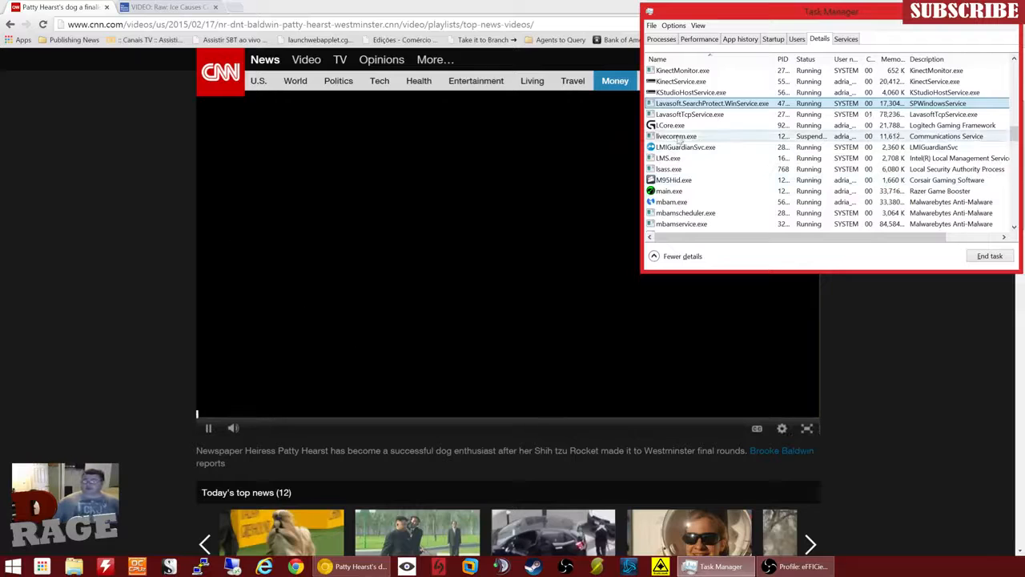
pyautogui.click(705, 113)
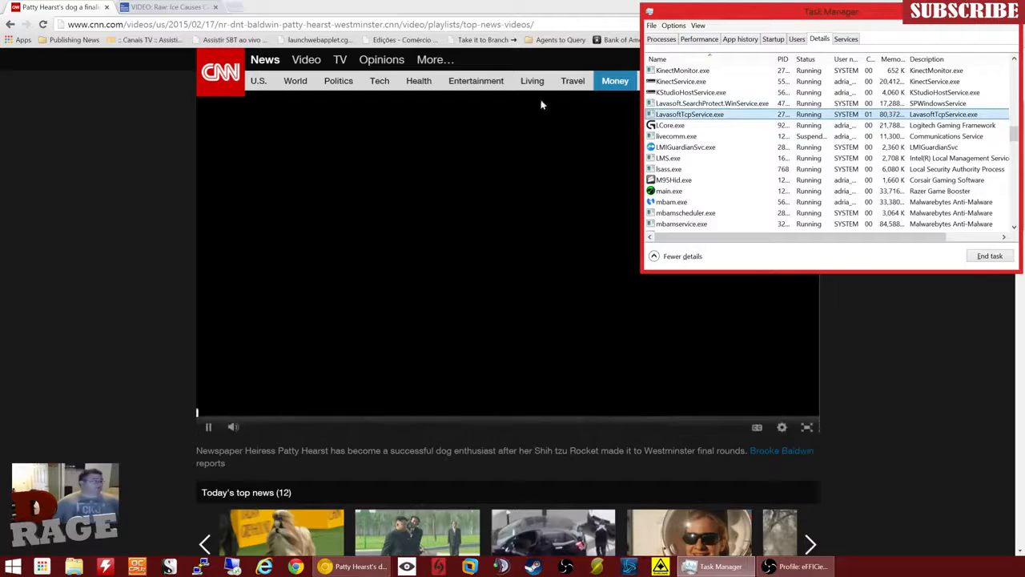
pyautogui.click(711, 103)
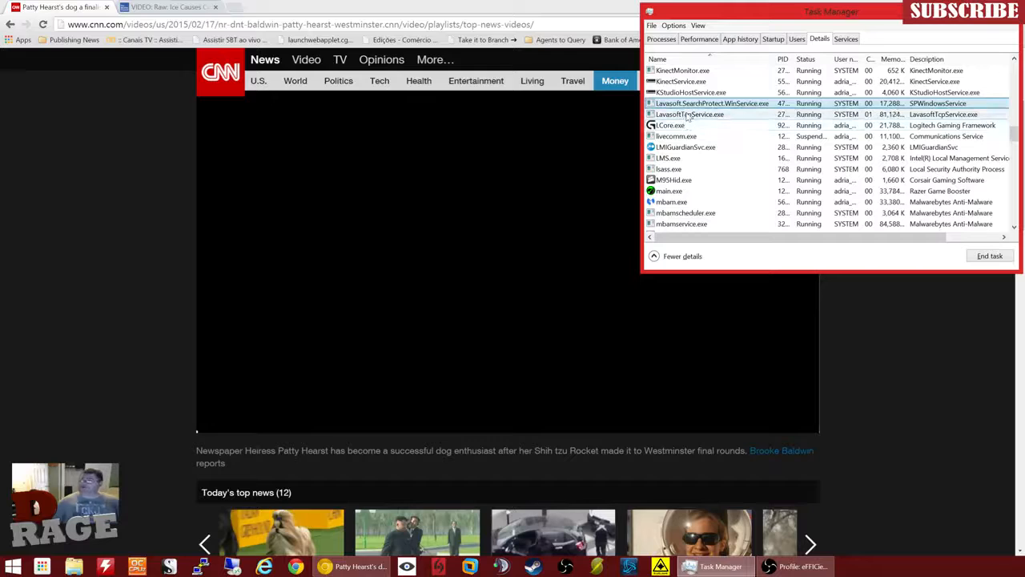
pyautogui.click(711, 103)
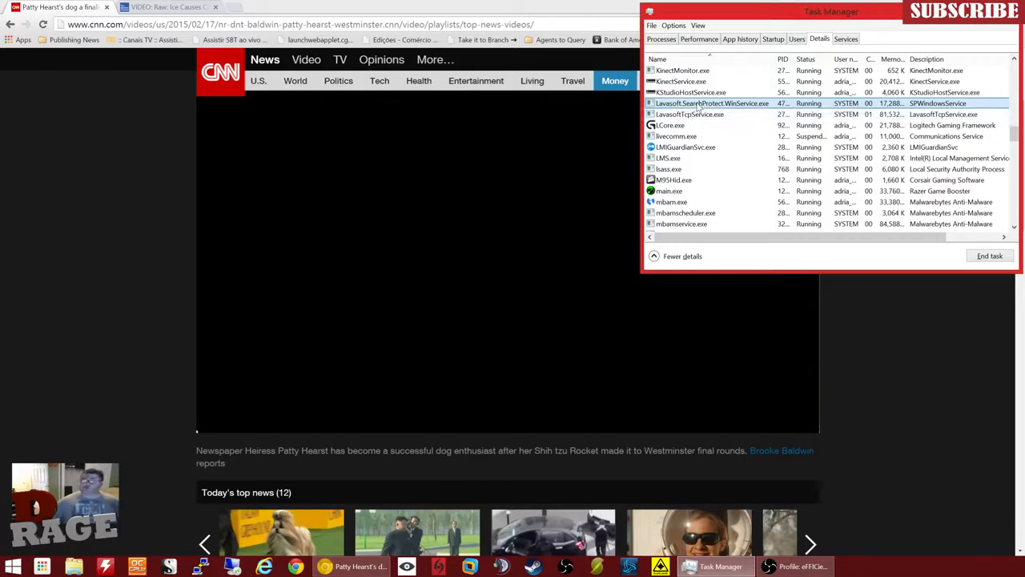
# - End the SearchProtect process tree and confirm the removal
pyautogui.rightClick(712, 103)
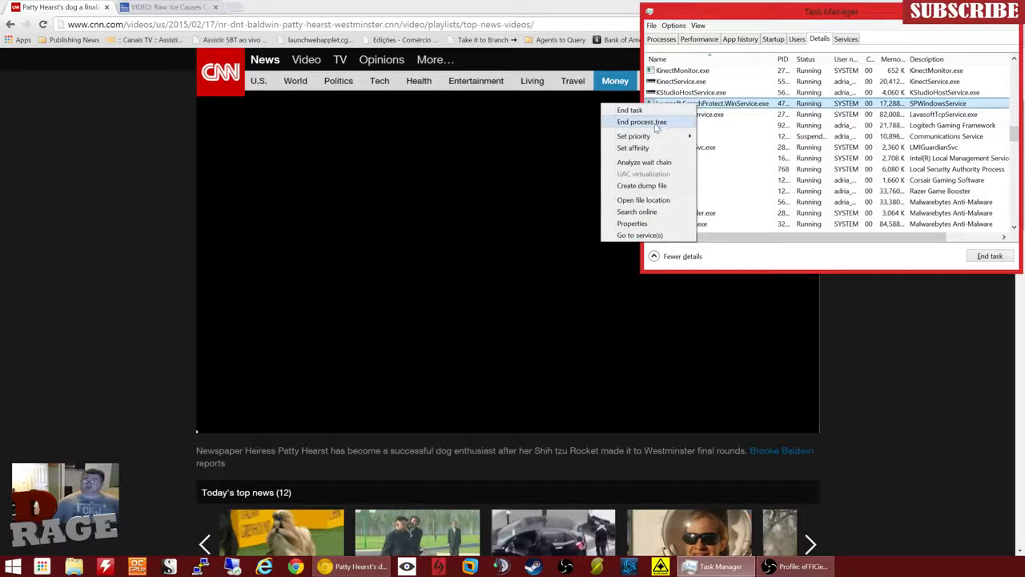
pyautogui.click(639, 122)
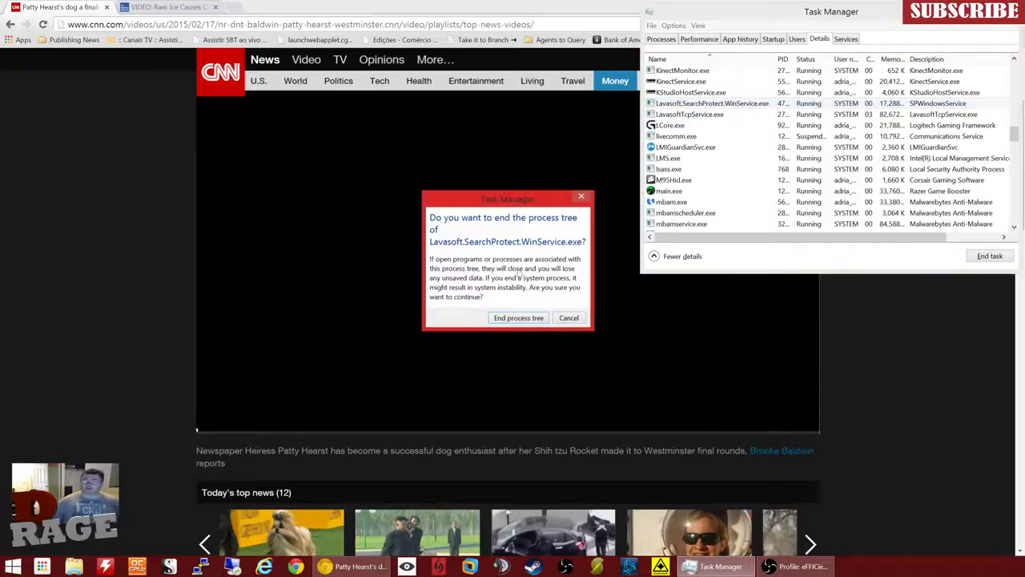
pyautogui.click(518, 317)
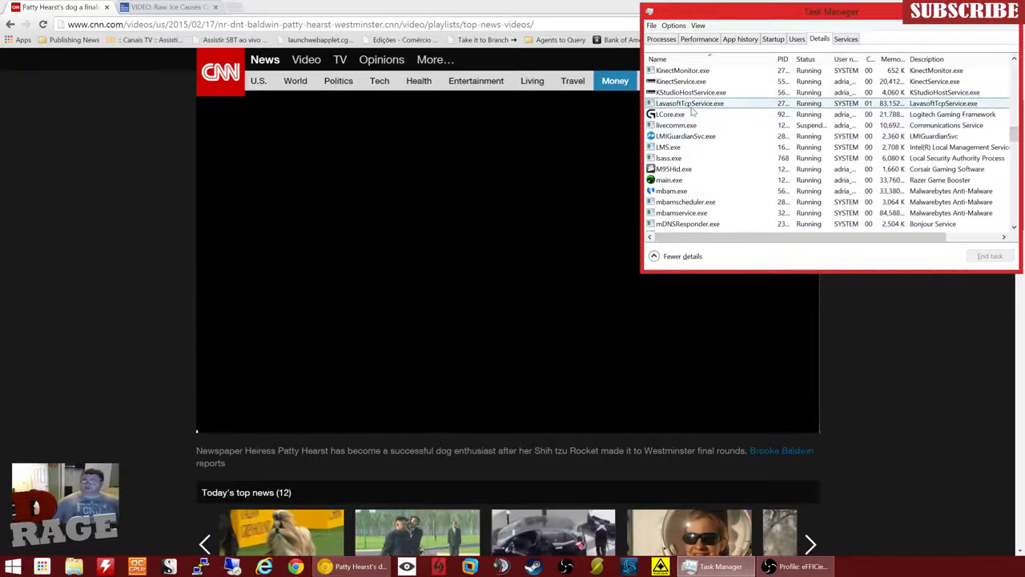
pyautogui.rightClick(690, 103)
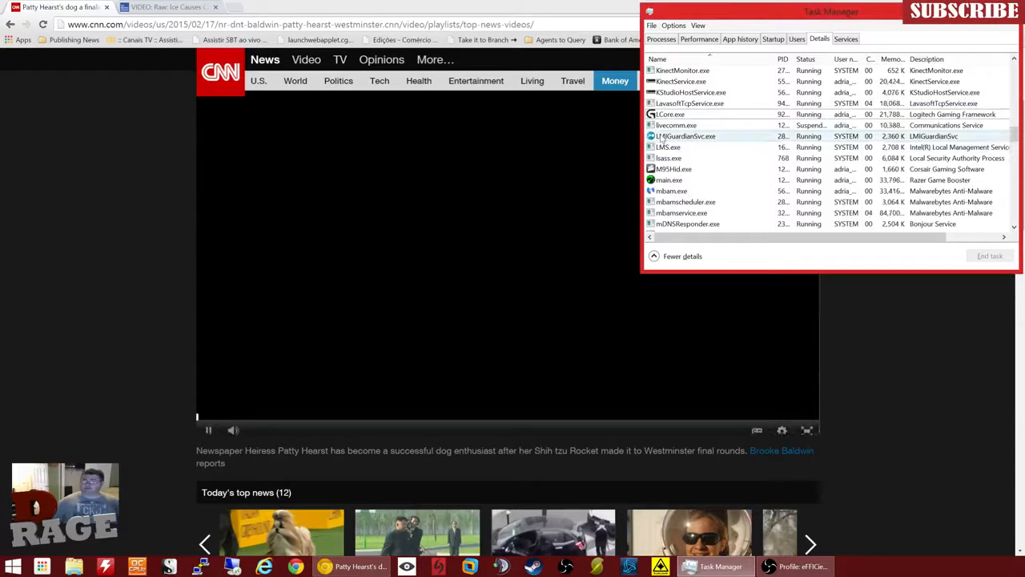
# - Bring the CNN Patty Hearst dog video forward so it plays its opening seconds
pyautogui.click(689, 103)
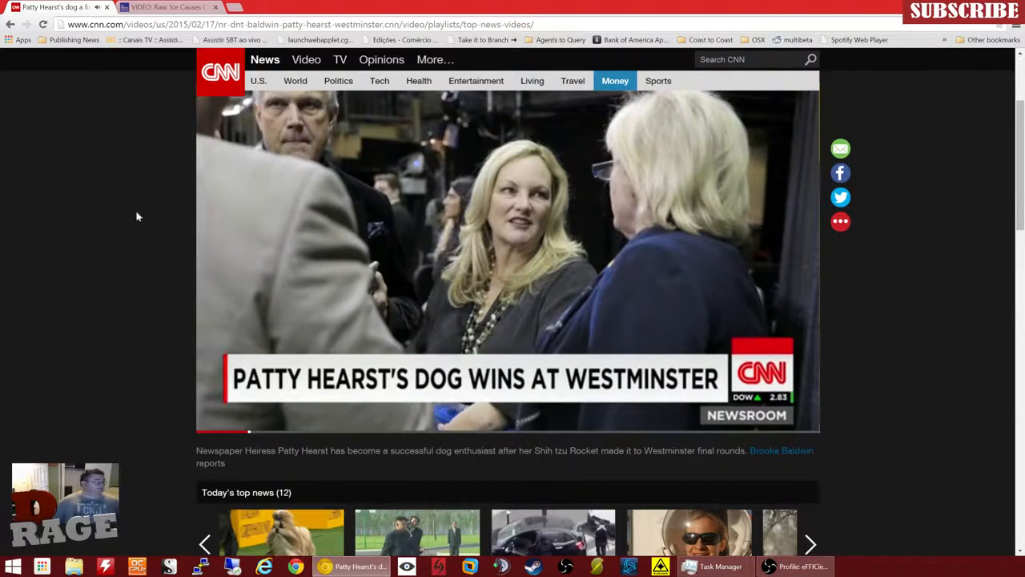
pyautogui.moveTo(660, 342)
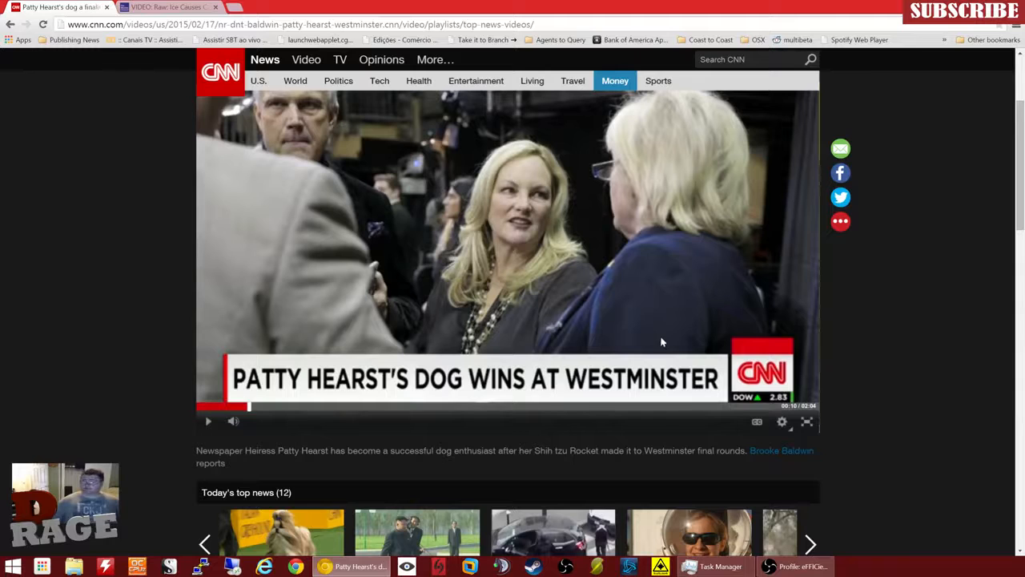
pyautogui.click(719, 567)
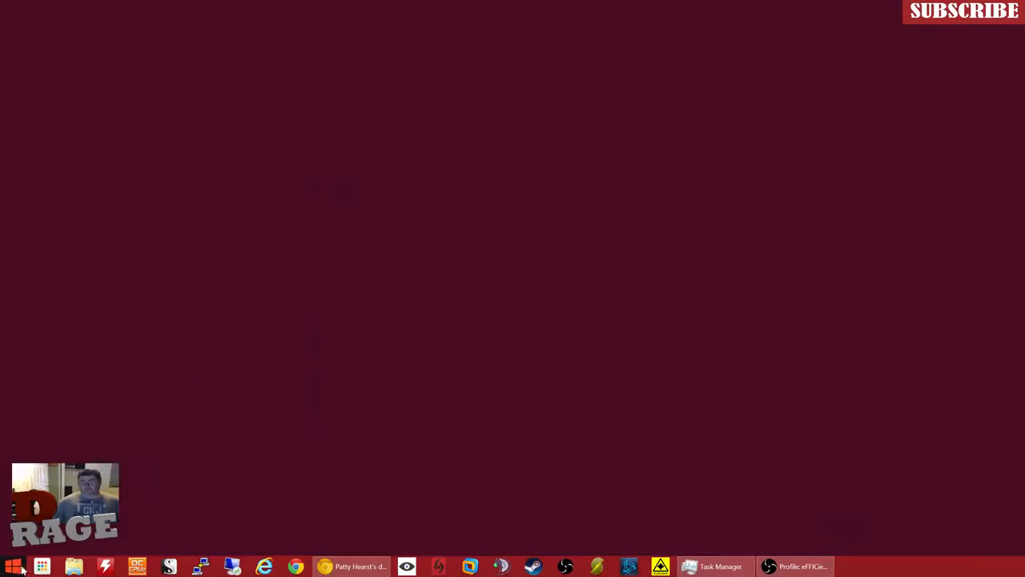
# - Search the Start screen for 'lava' to find Lavasoft entries
pyautogui.click(13, 566)
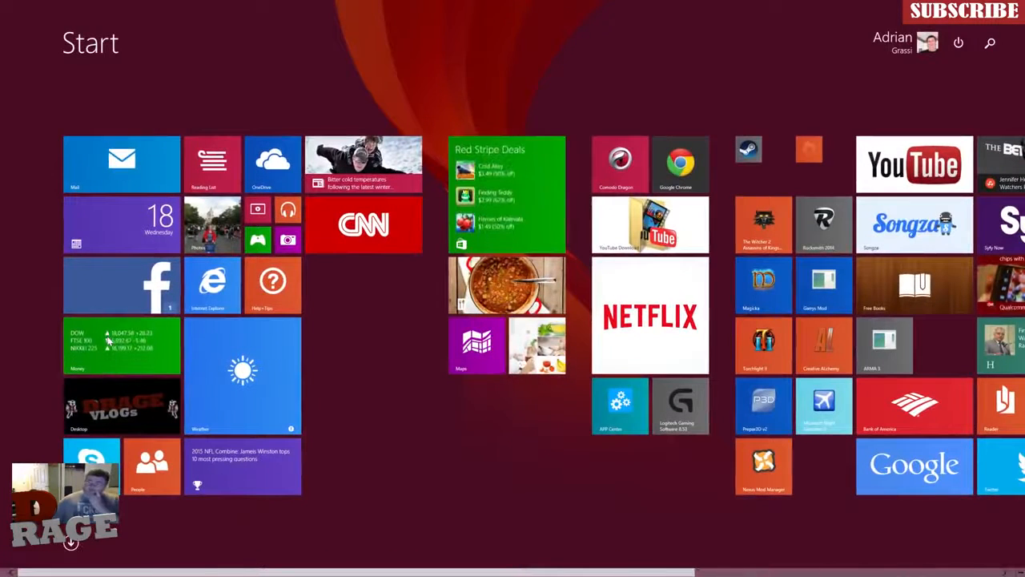
pyautogui.write('lavasoft')
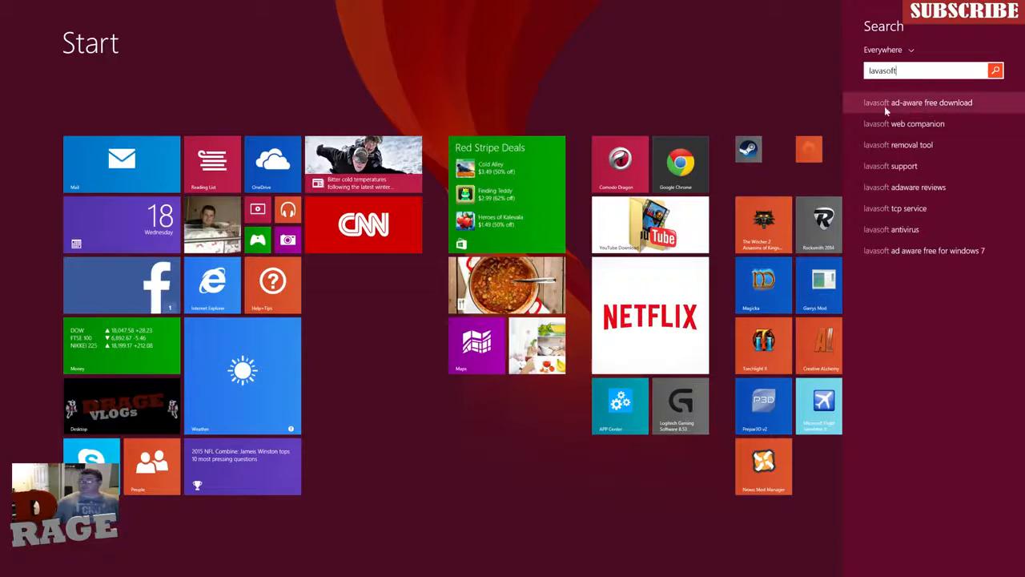
pyautogui.moveTo(703, 105)
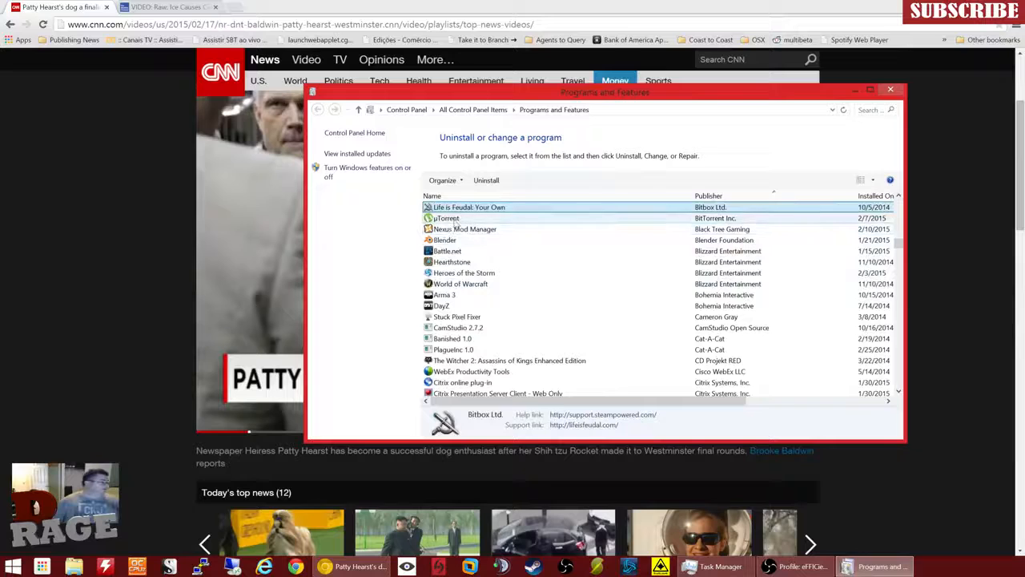
# - Find and select Web Companion by Lavasoft in the installed programs list
pyautogui.scroll(-3)
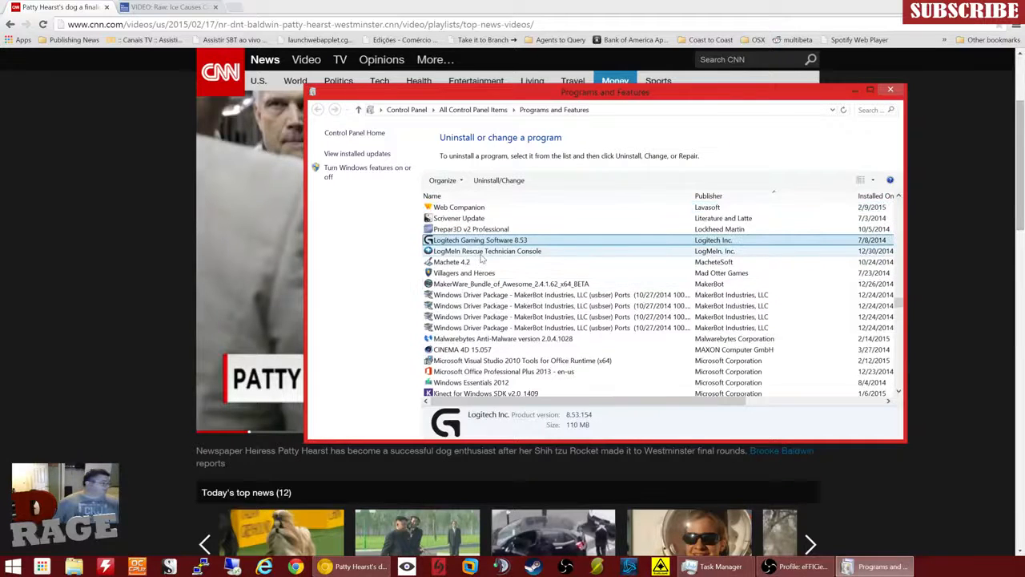
pyautogui.scroll(3)
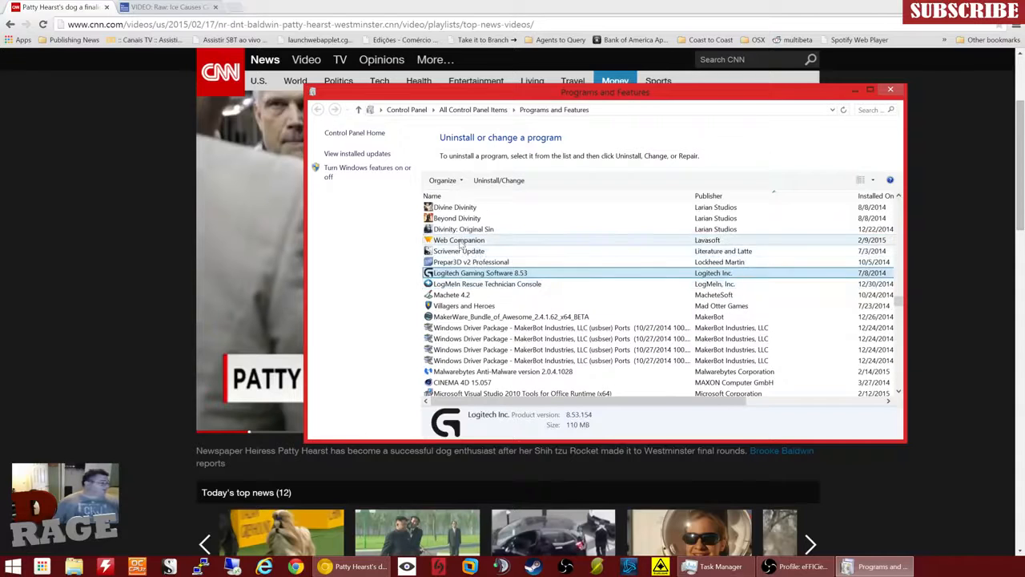
pyautogui.click(459, 240)
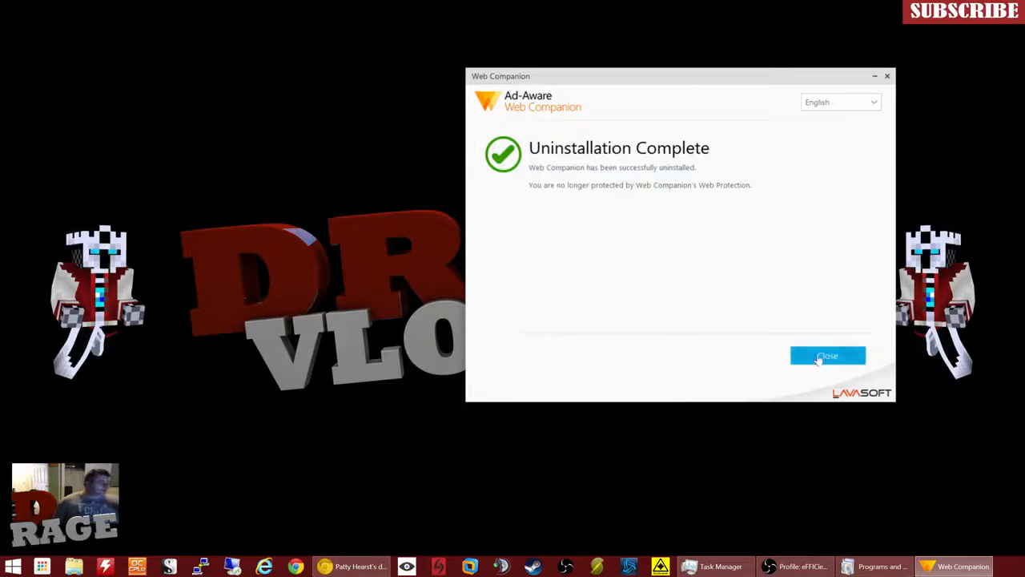
# - Close the Ad-Aware Web Companion Uninstallation Complete window
pyautogui.click(827, 354)
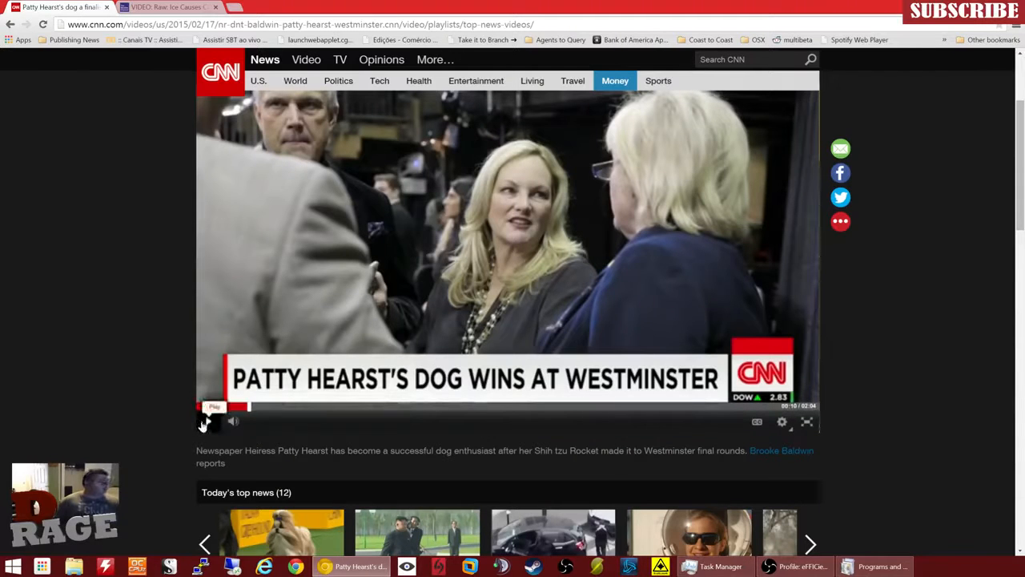
# - Go to CNN's Video section and play the 'North Korea bristles at human rights critics' video
pyautogui.click(306, 59)
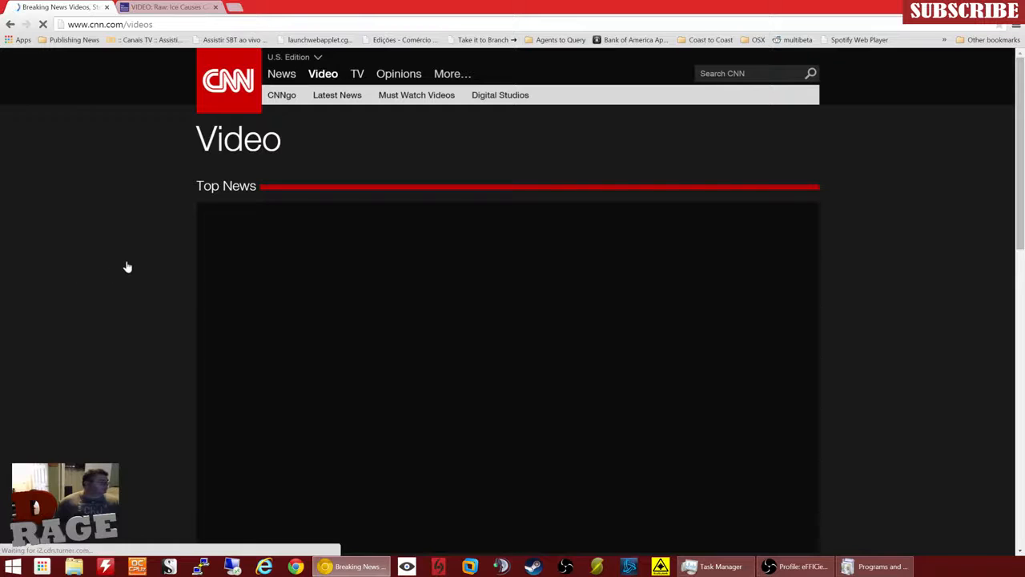
pyautogui.scroll(-3)
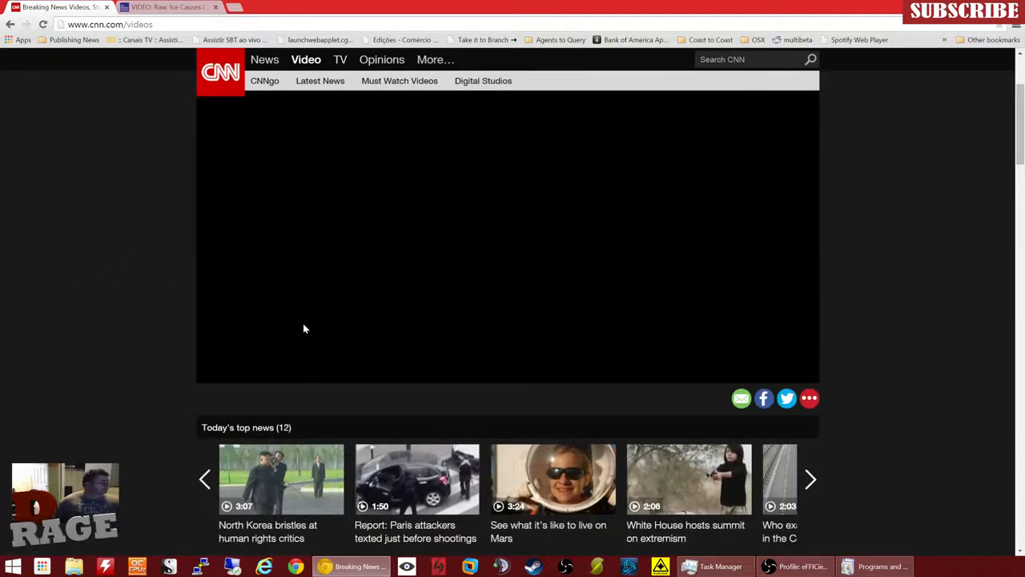
pyautogui.click(281, 479)
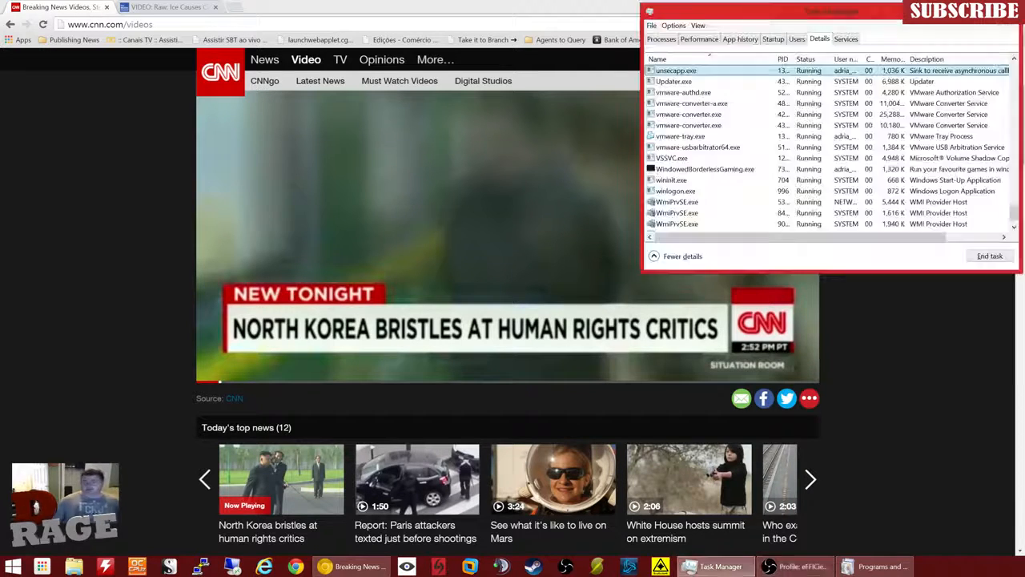
pyautogui.scroll(3)
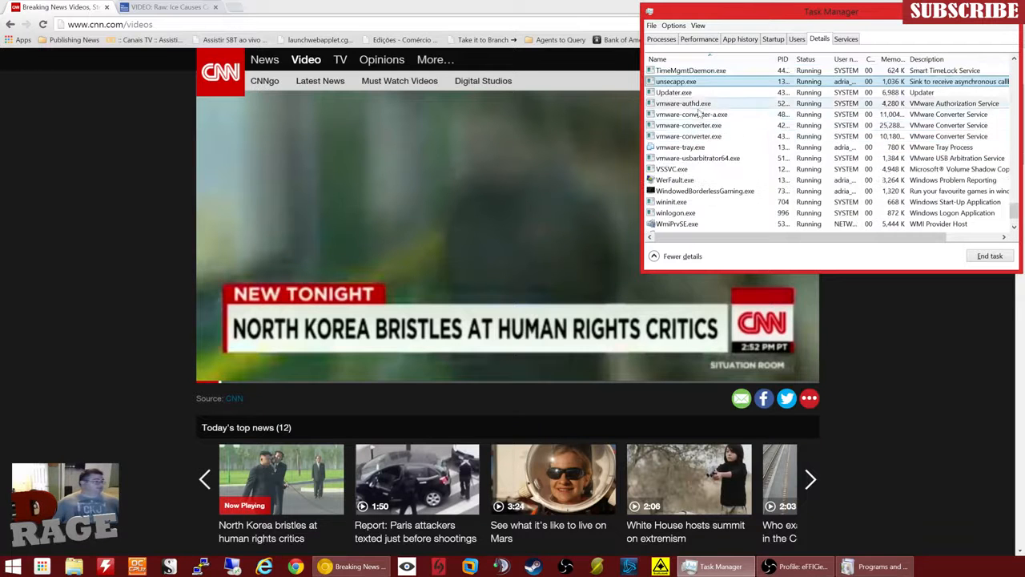
pyautogui.scroll(3)
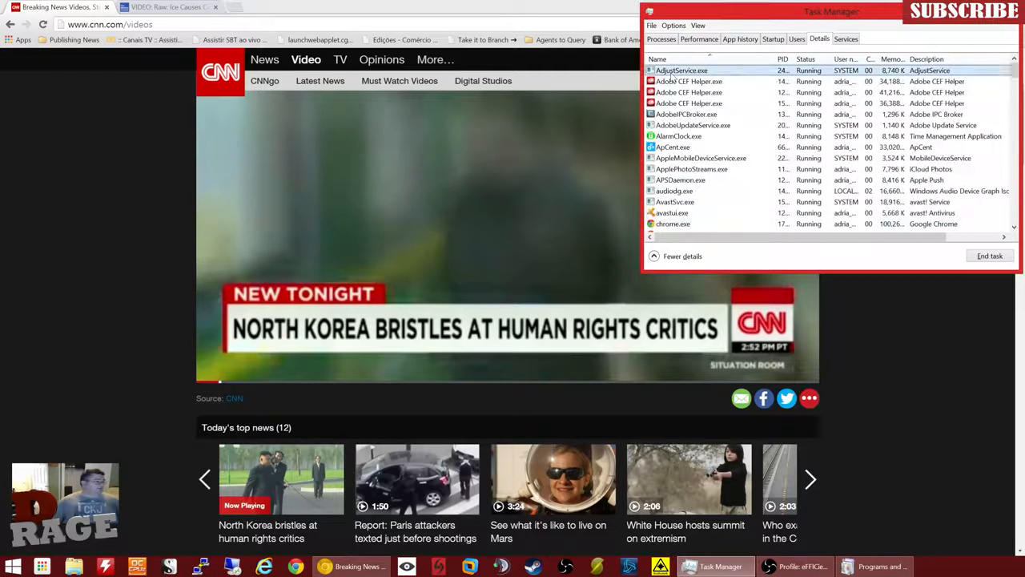
pyautogui.scroll(-3)
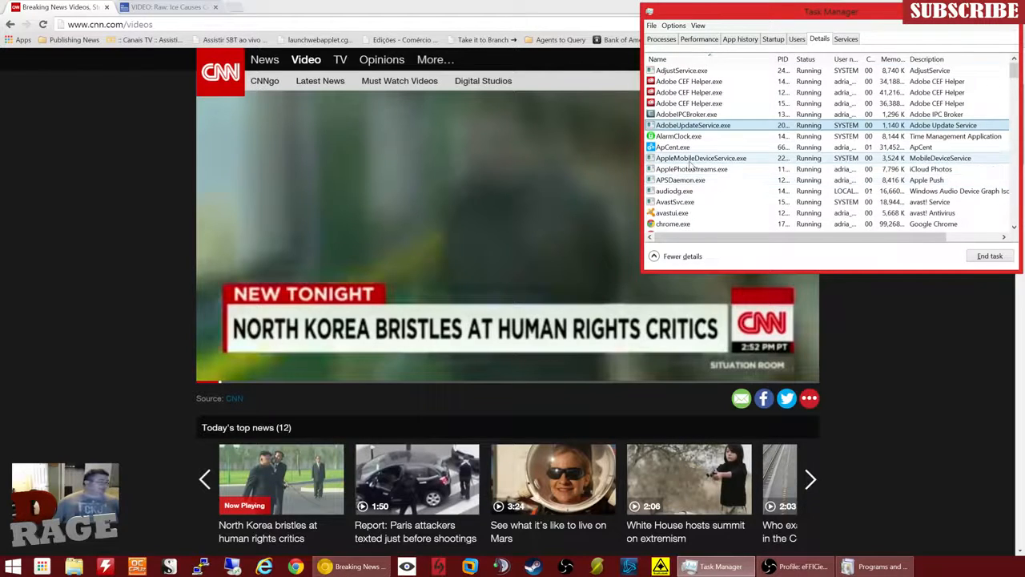
pyautogui.click(720, 114)
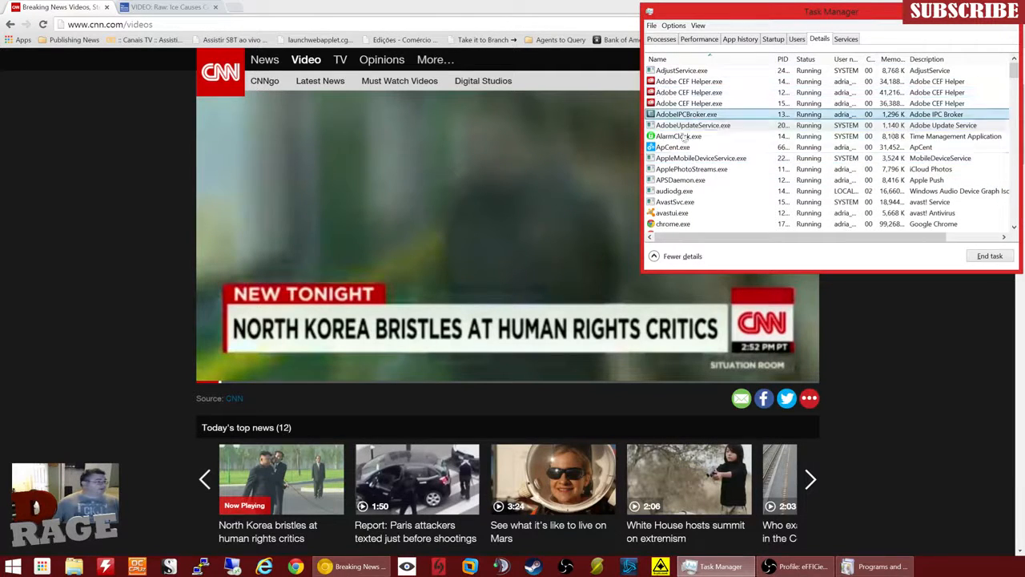
pyautogui.scroll(-3)
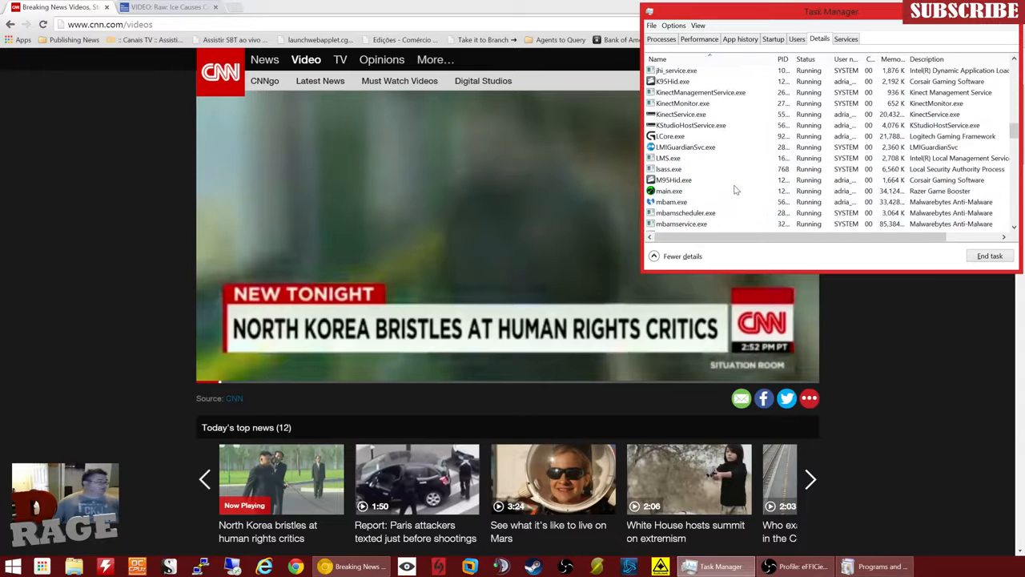